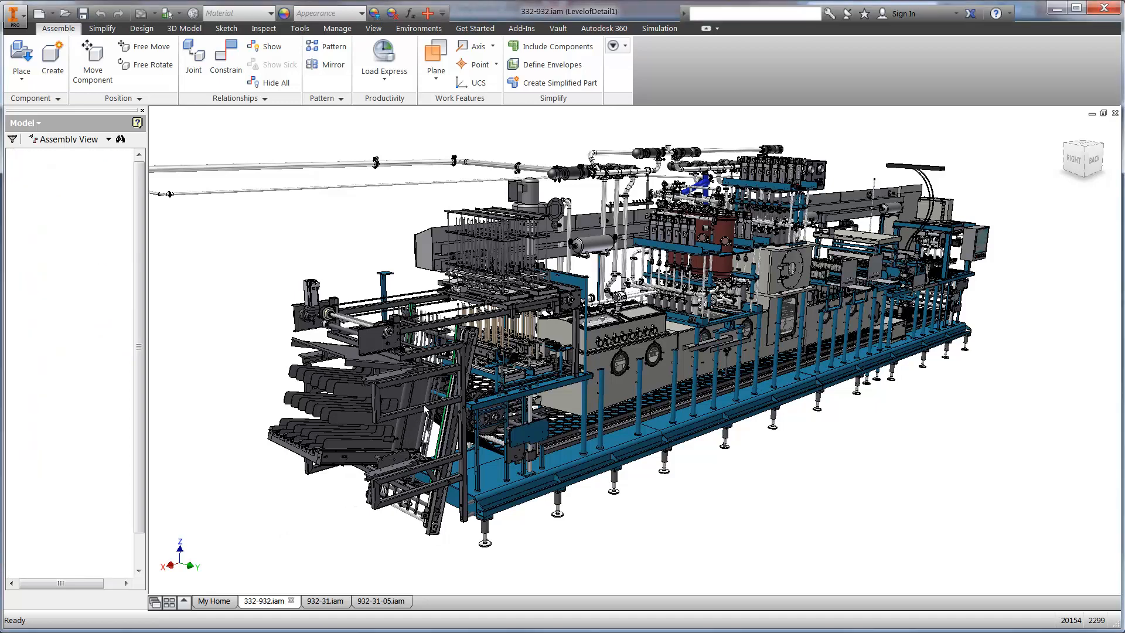
Step: Open the 932-31 subassembly alone and send its welded frame to the 932-31-05 simulation model
click(67, 306)
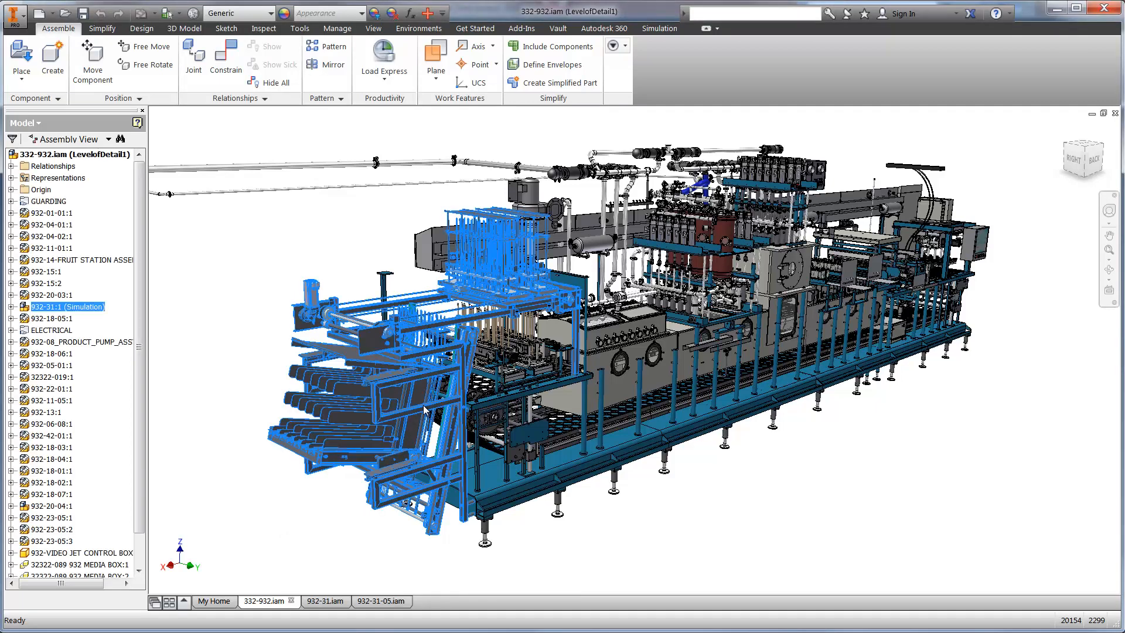
click(322, 601)
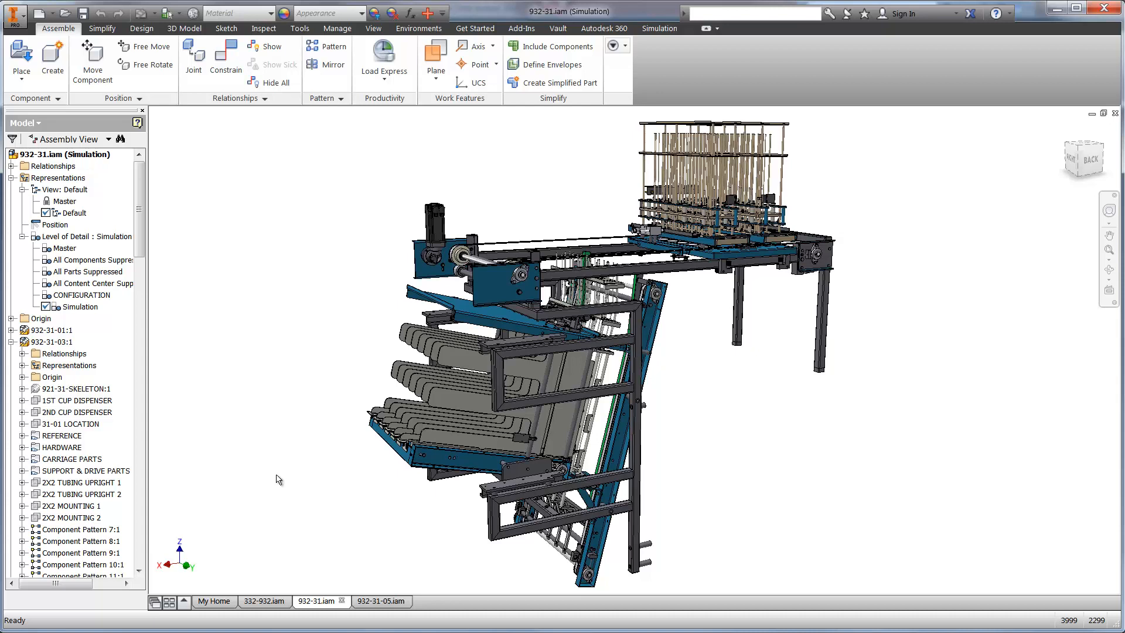
mouse_move(474, 429)
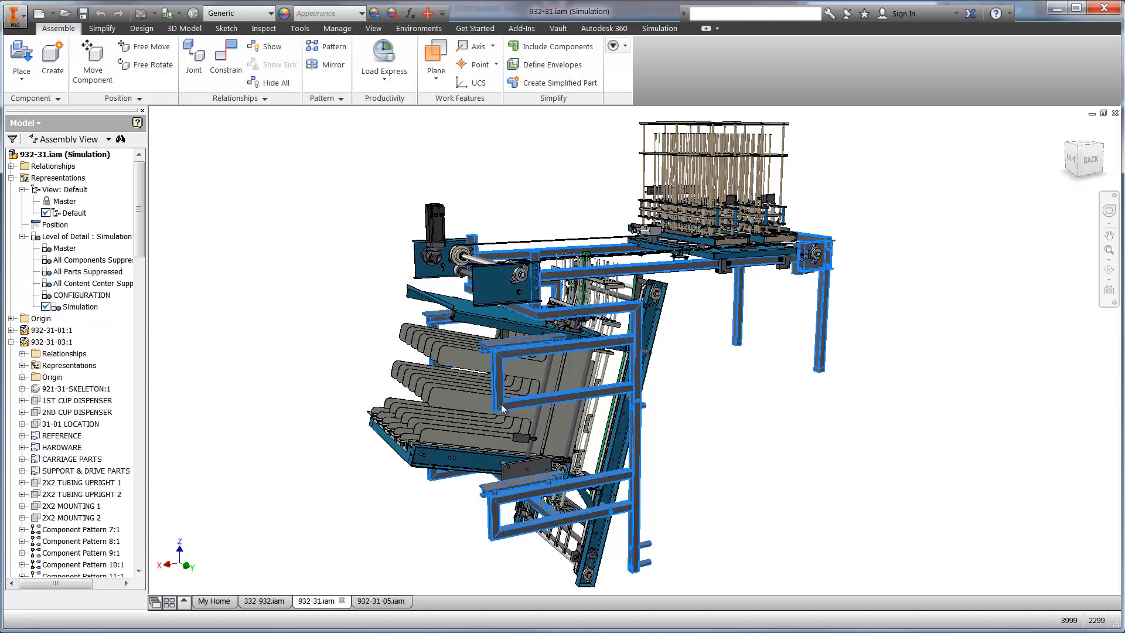
click(377, 600)
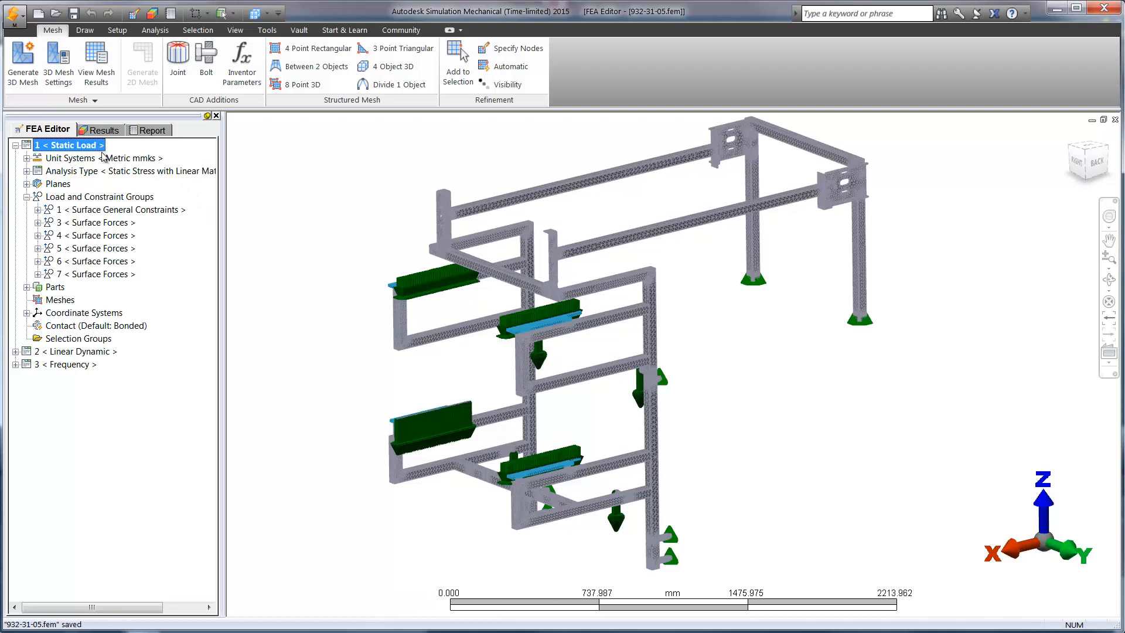
Step: Highlight surface force group 3 and the surface constraints, then view the static results
click(95, 222)
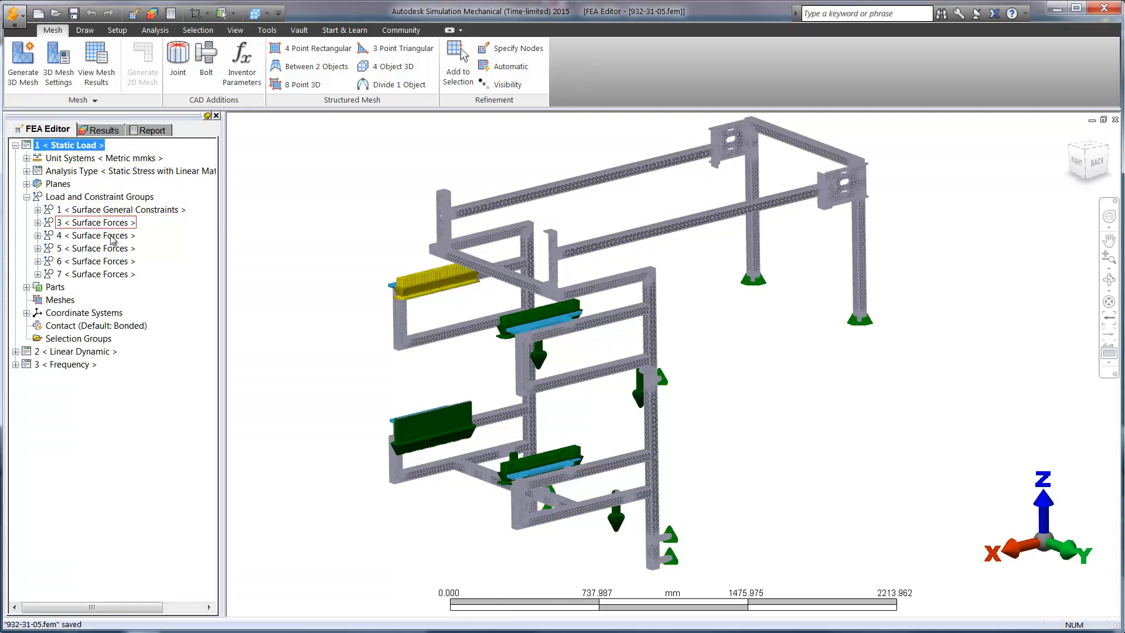
click(96, 260)
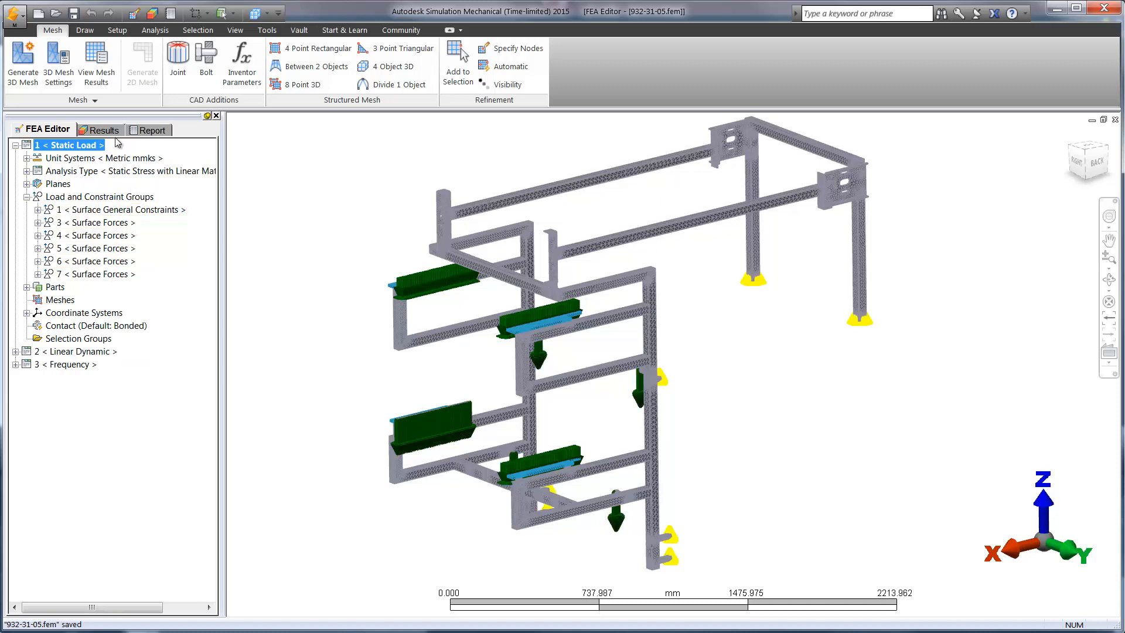
click(106, 130)
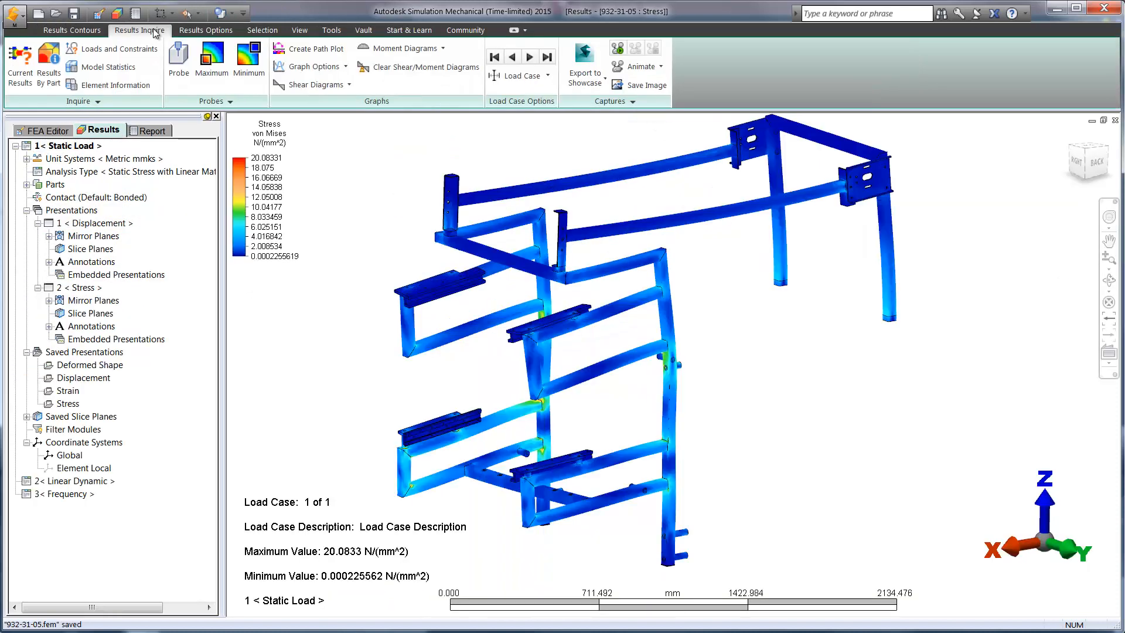
Step: Probe the maximum stress, cap the legend High value at 10 N/mm², and show displacement
click(211, 60)
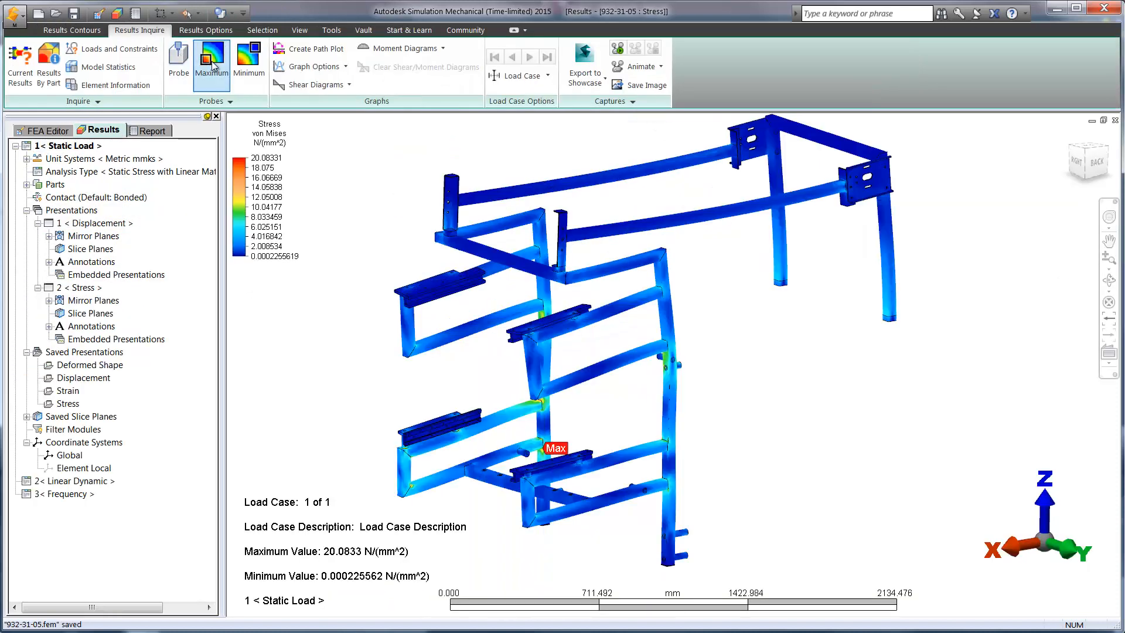
click(71, 30)
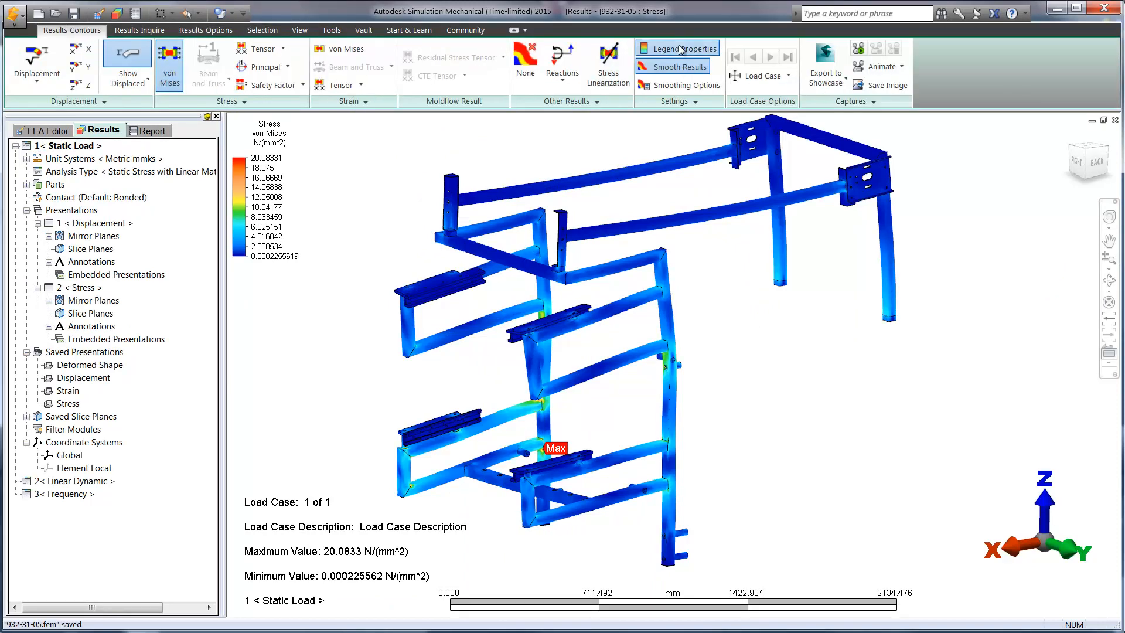
click(682, 48)
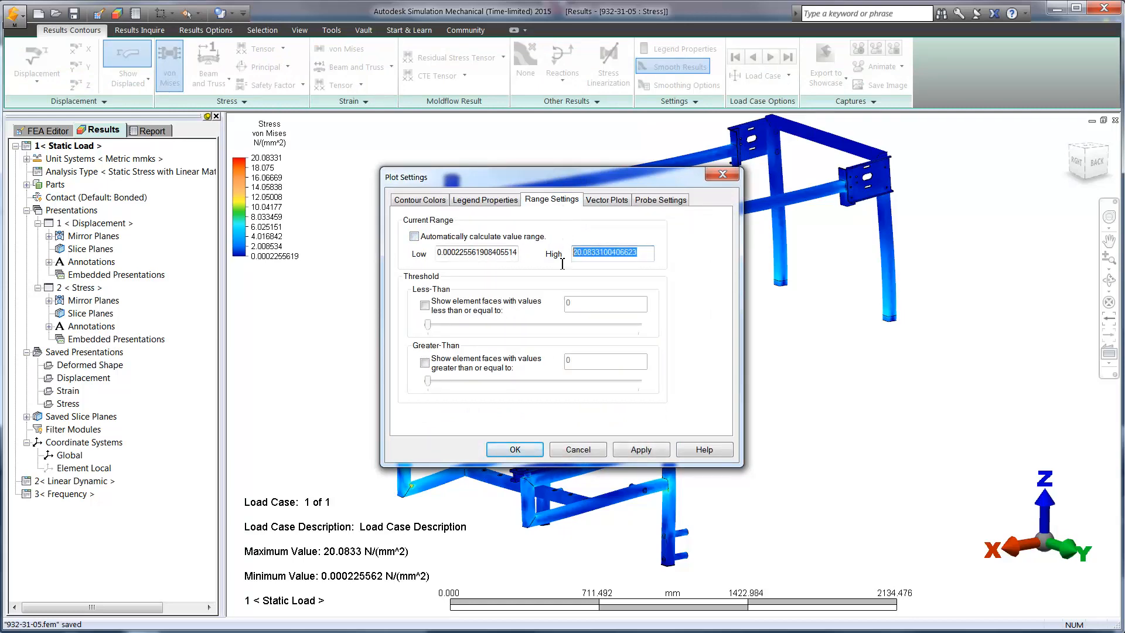
click(514, 450)
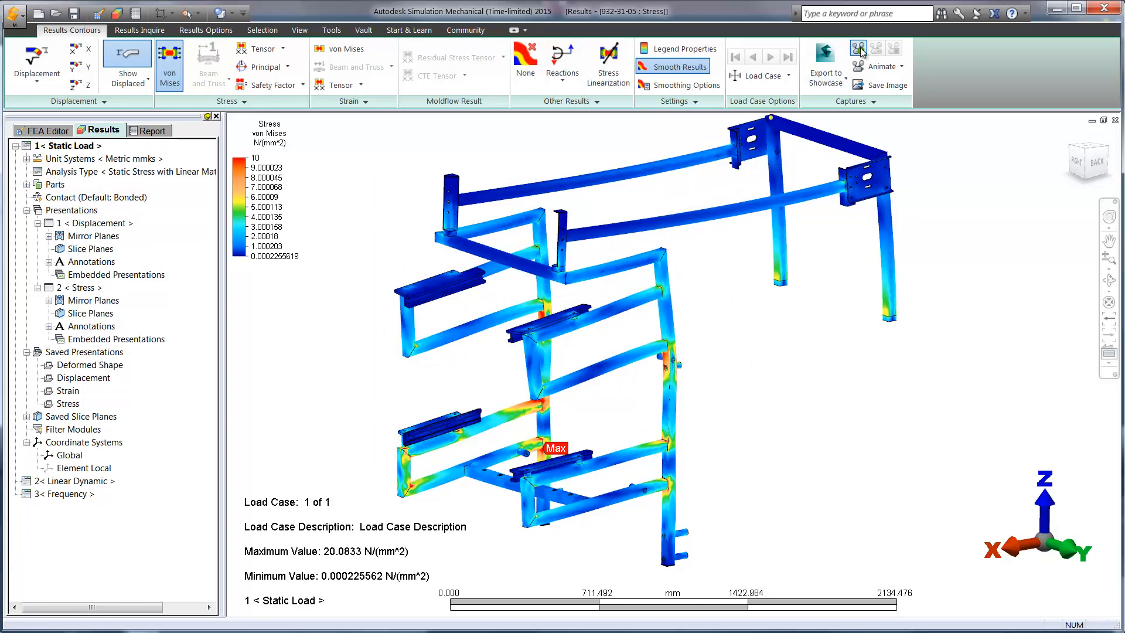
click(858, 48)
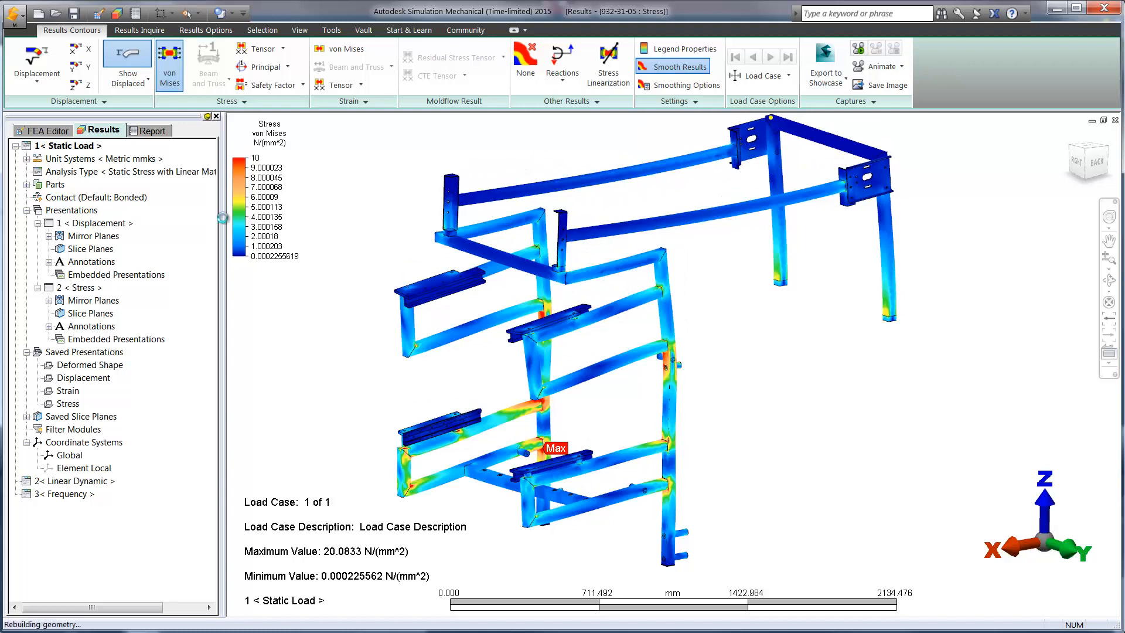
click(93, 222)
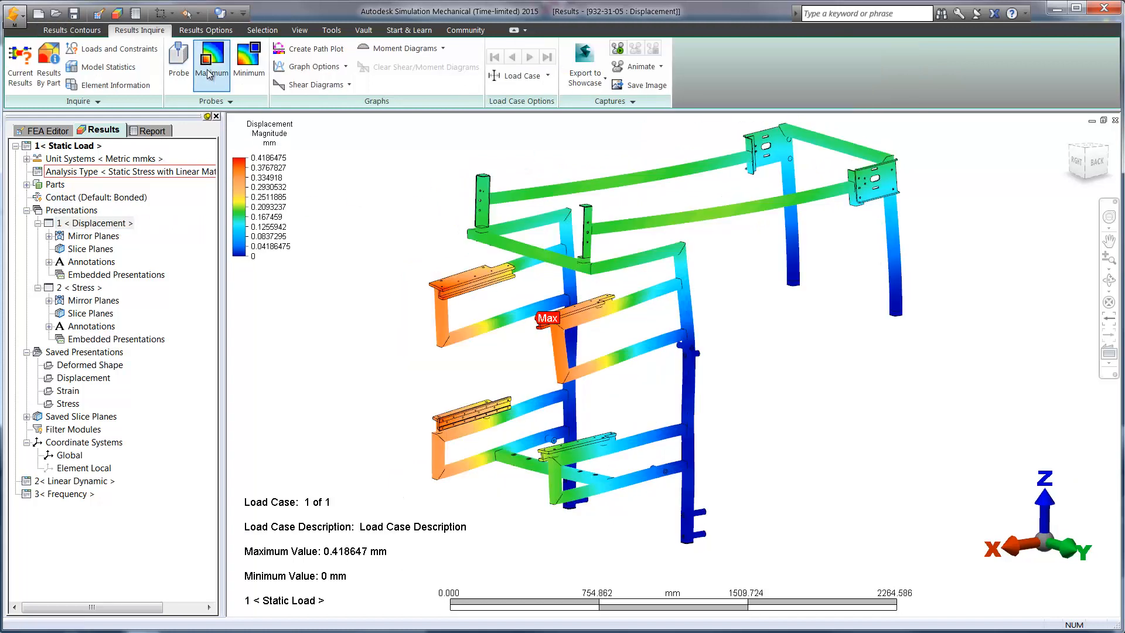
Step: Step between the first and second vibration modes of the frame
click(64, 493)
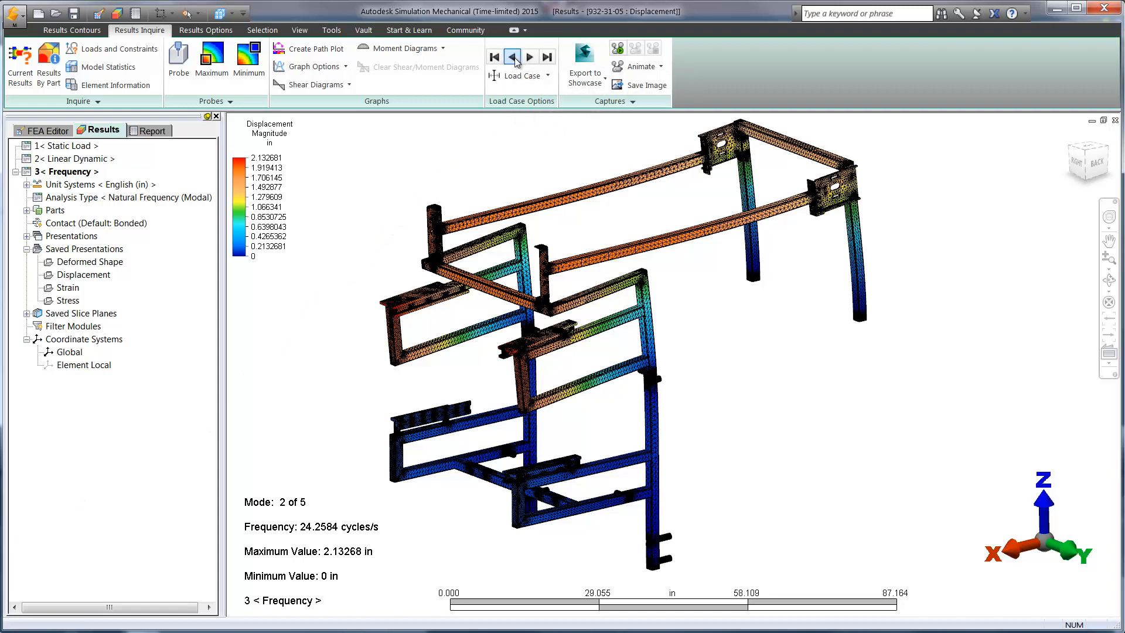
click(511, 57)
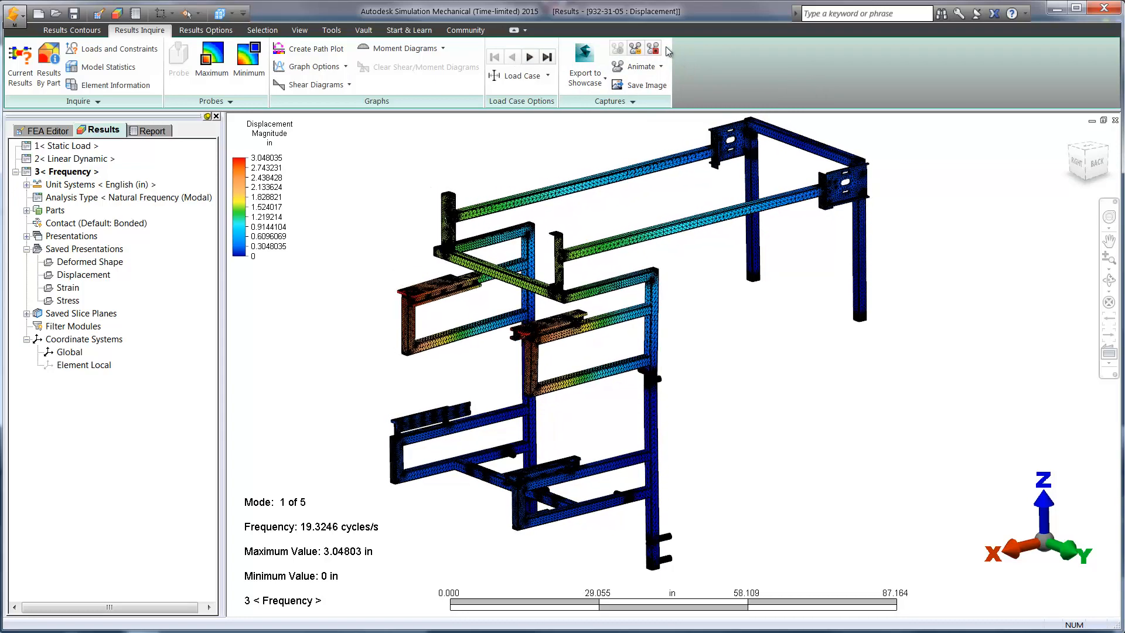
click(547, 57)
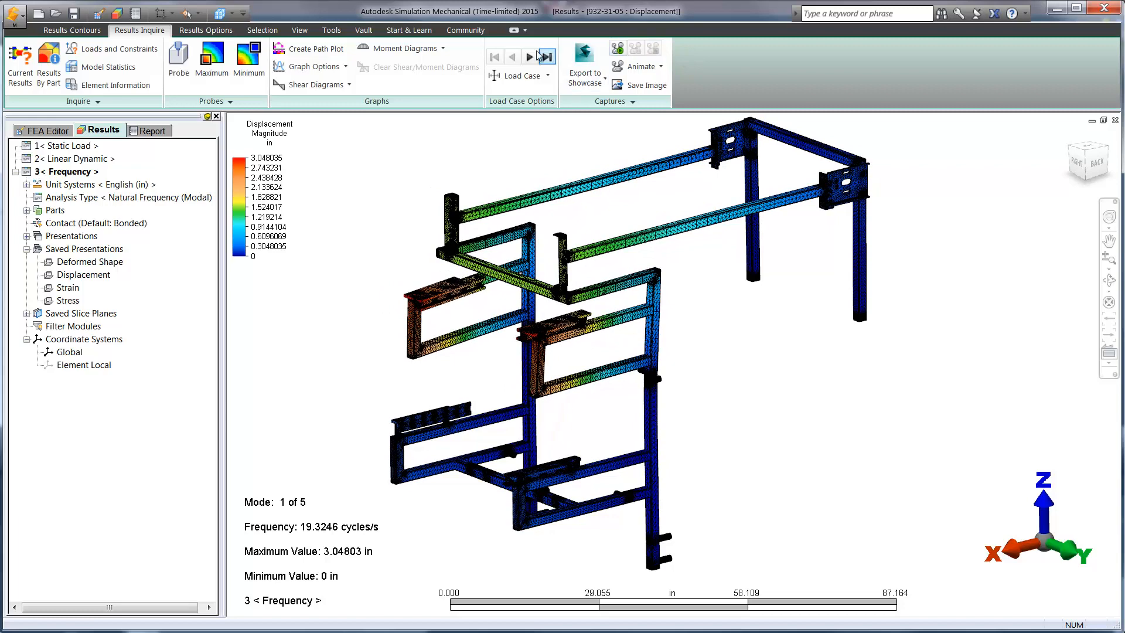
click(530, 57)
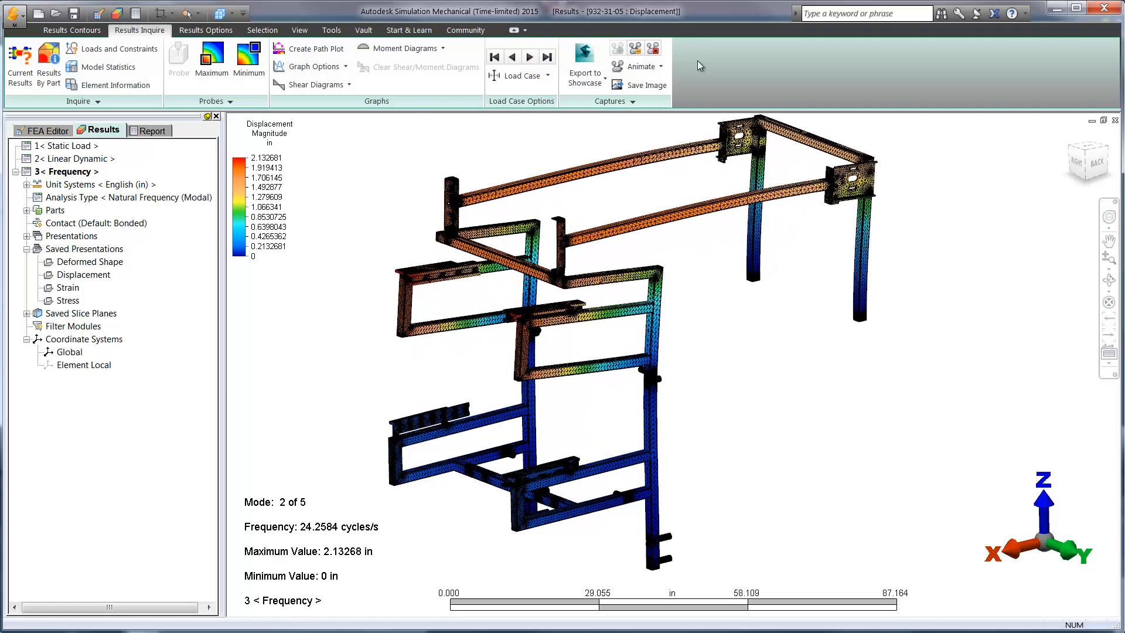
Step: Launch the simplified weld frame from Inventor into Simulation Mechanical
click(652, 48)
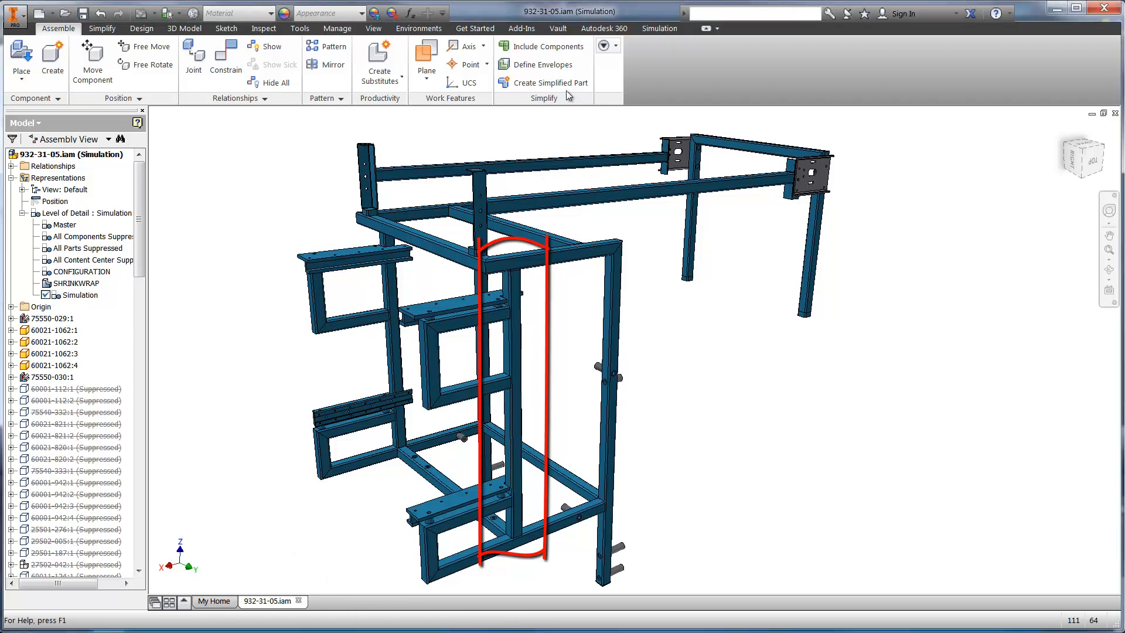
click(658, 28)
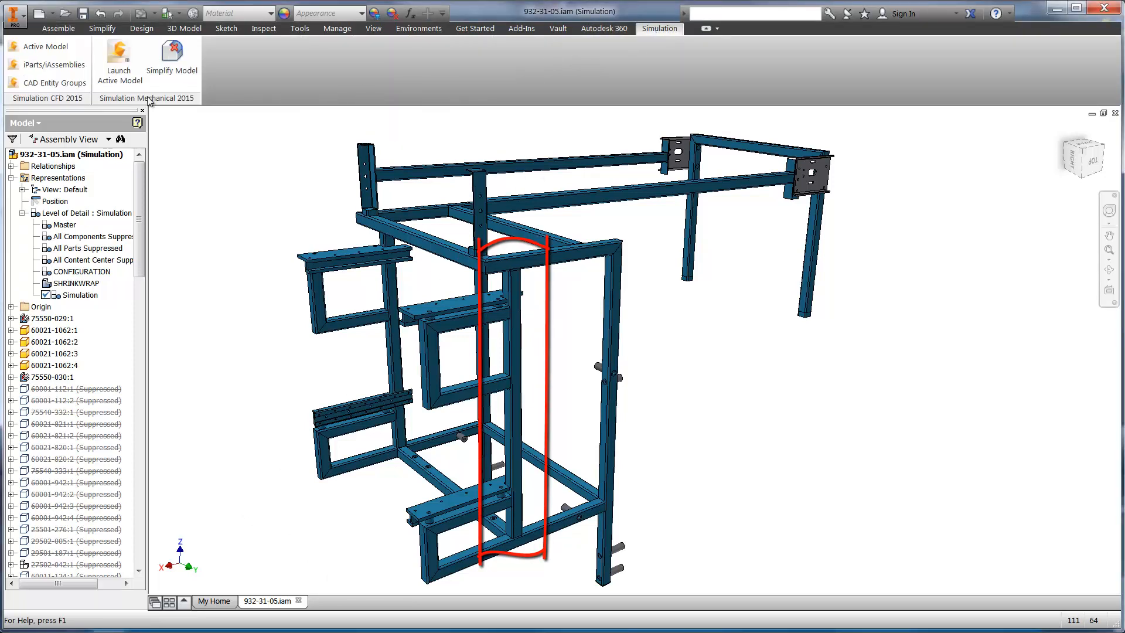
click(118, 65)
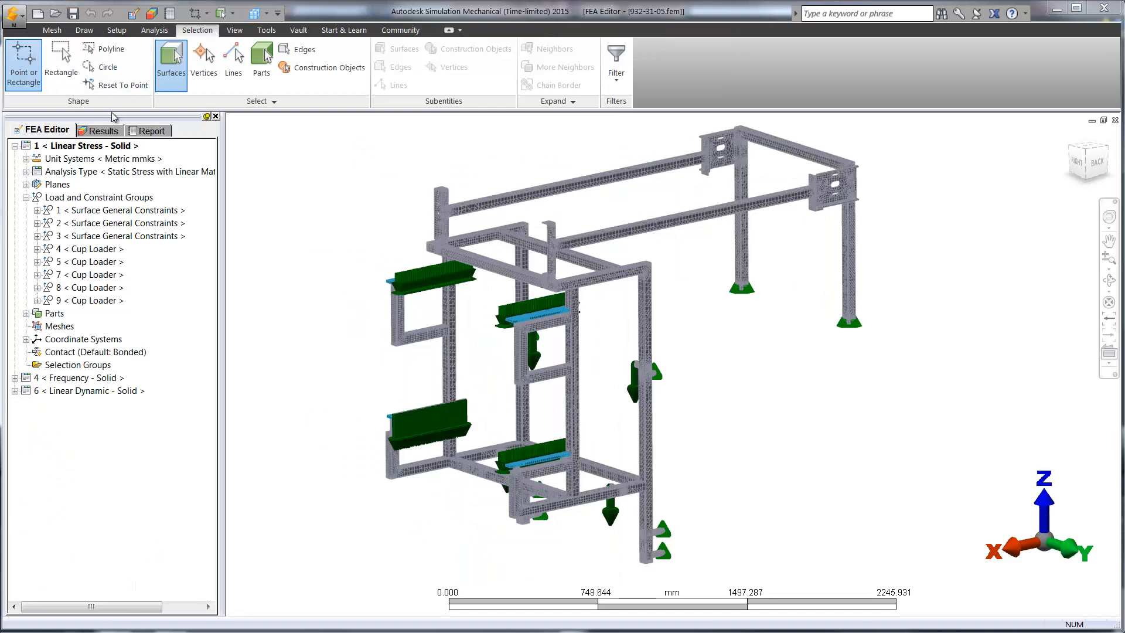
Step: Animate static displacement (0.32 mm) and mode-2 frequency results, then open Linear Dynamic options
click(104, 131)
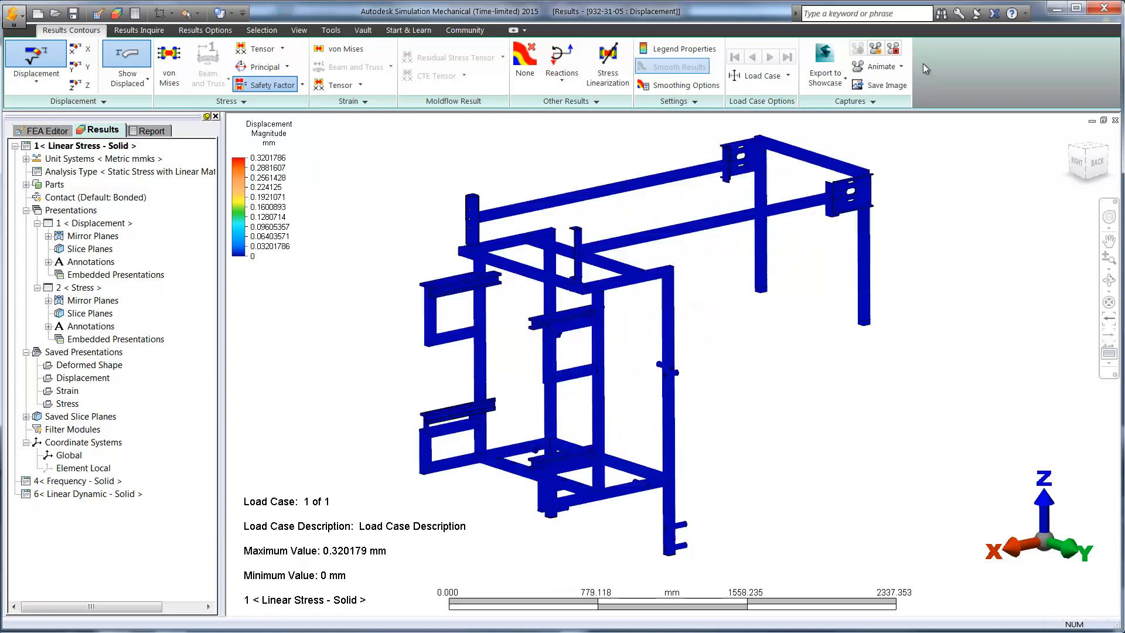
click(894, 49)
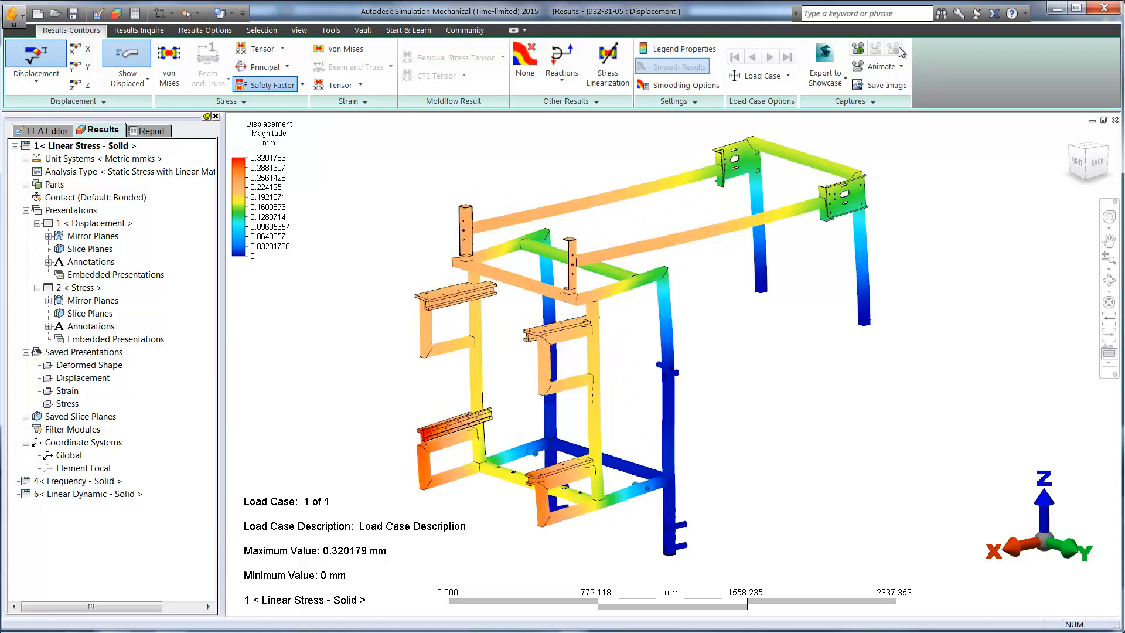
click(78, 481)
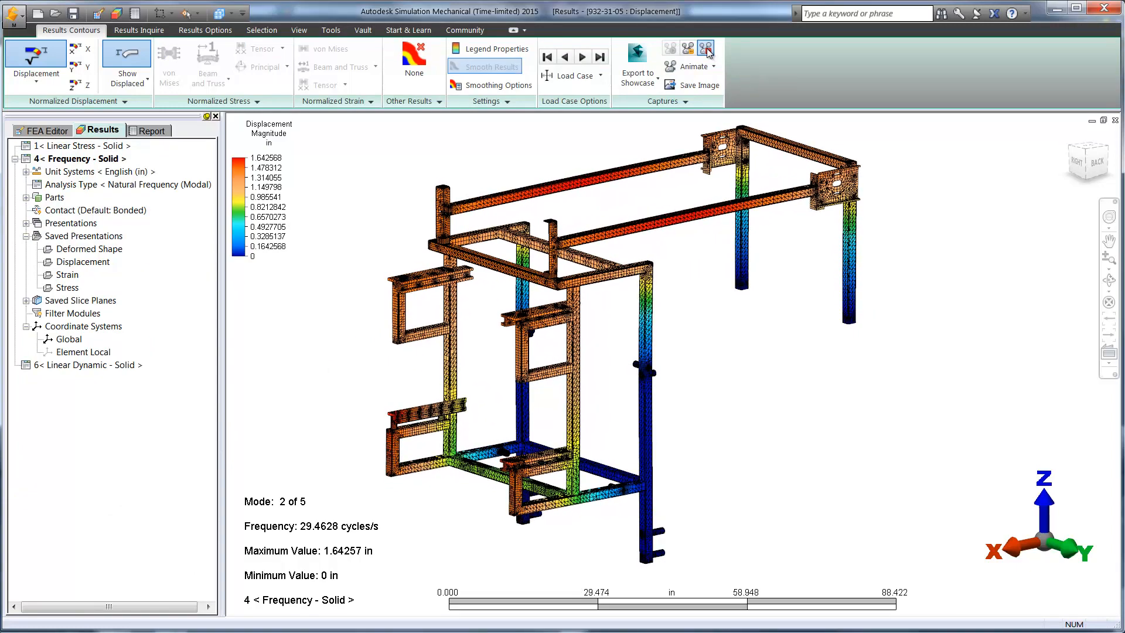
click(85, 365)
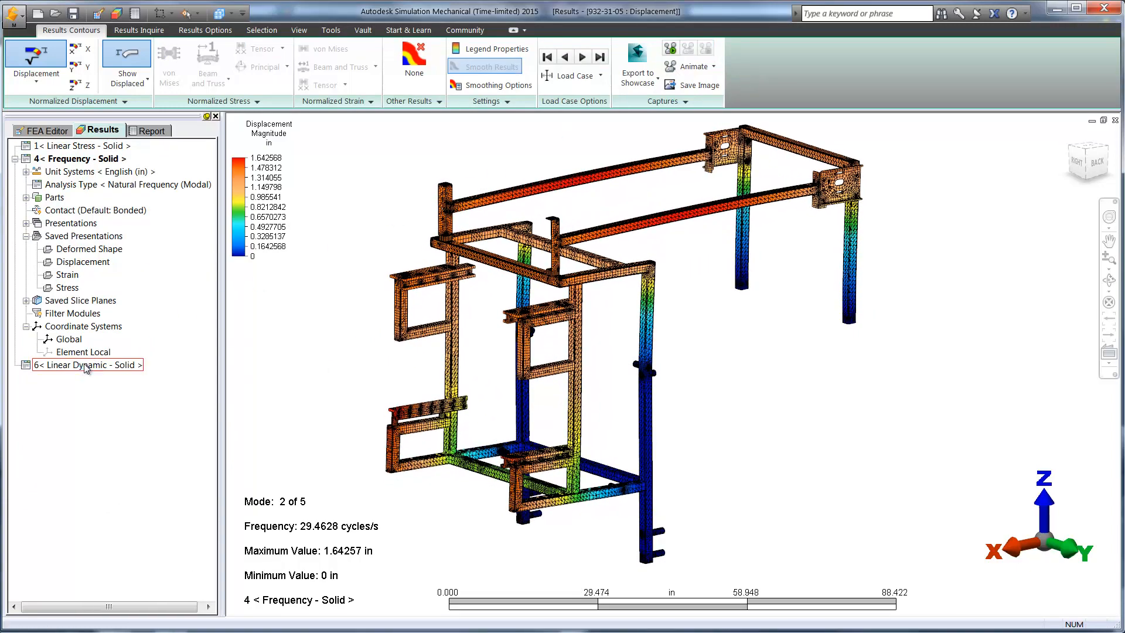
right_click(87, 365)
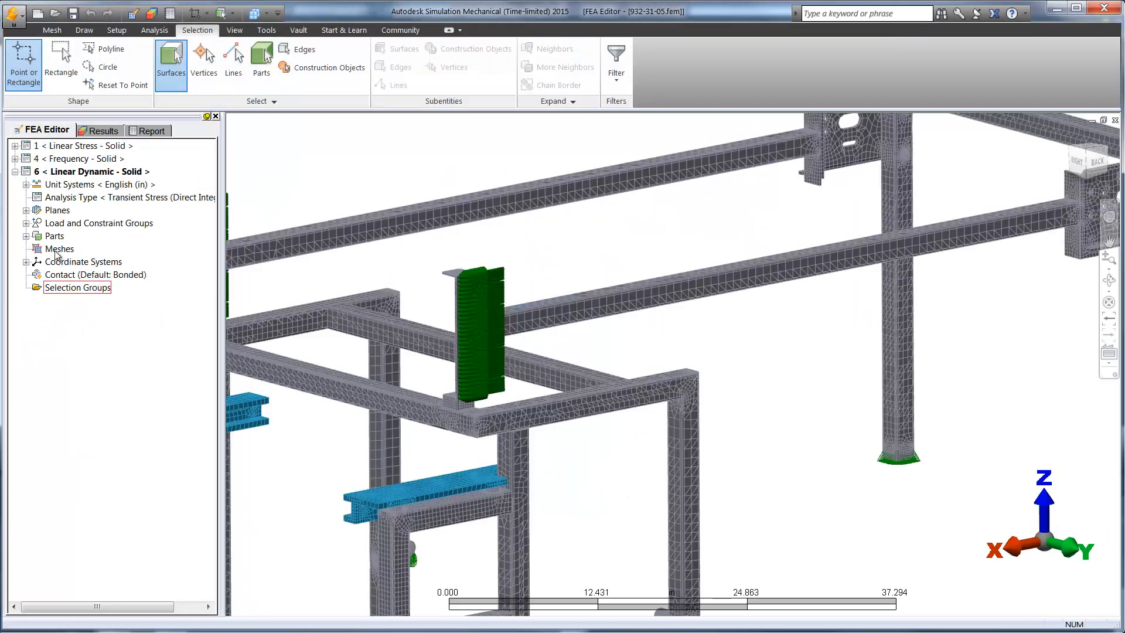
Step: Review the 100 lbf surface force and its load curve, then view dynamic displacement results
click(26, 223)
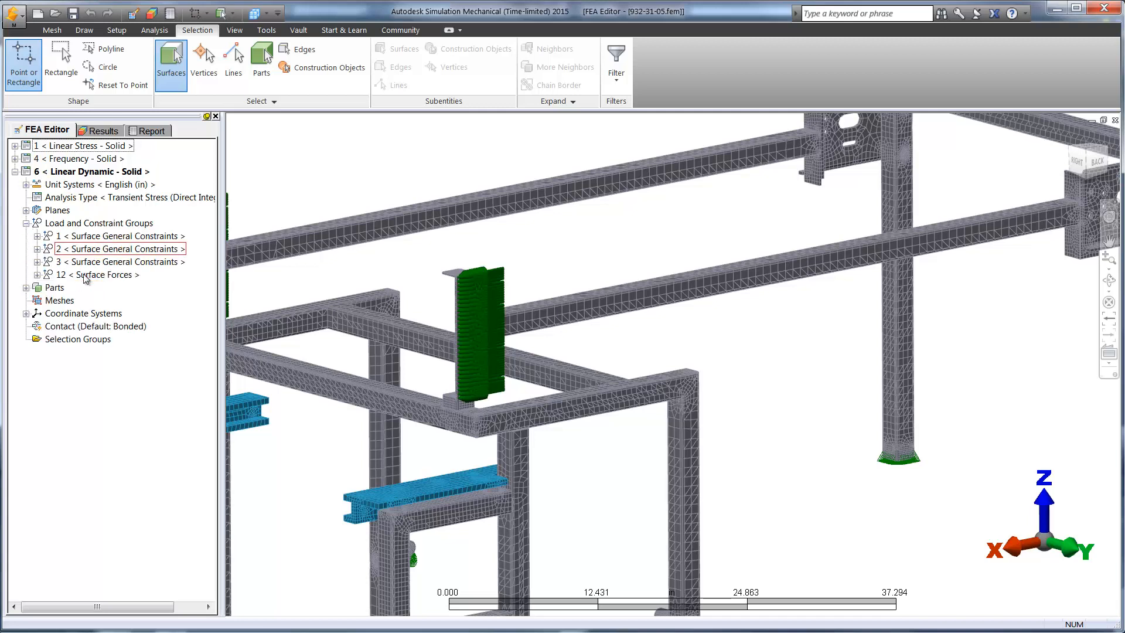
right_click(93, 275)
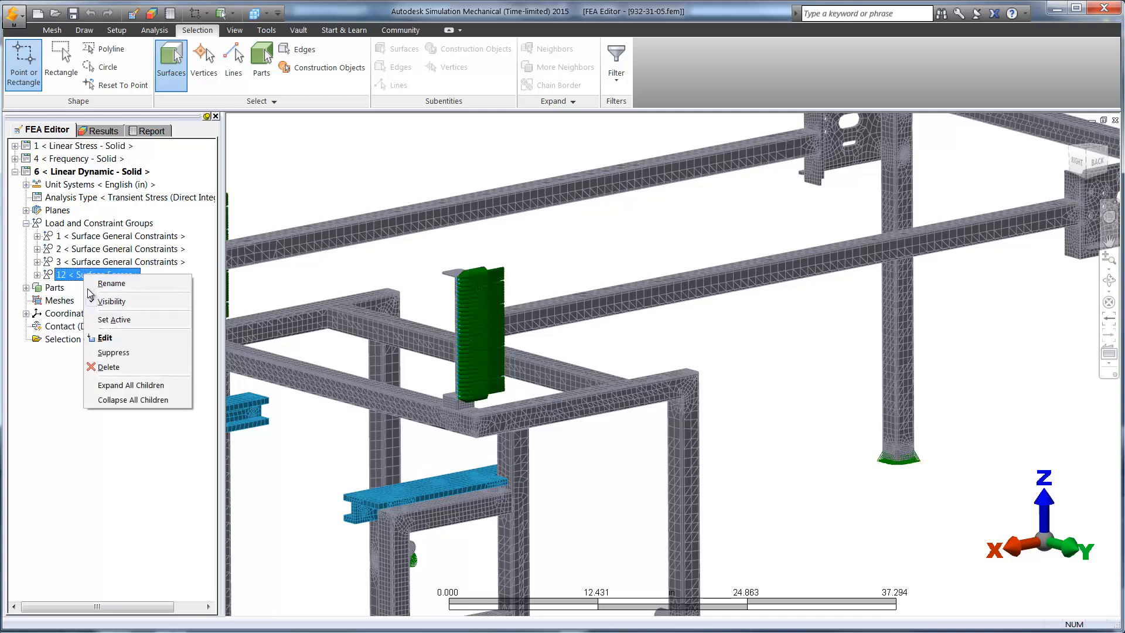
click(104, 338)
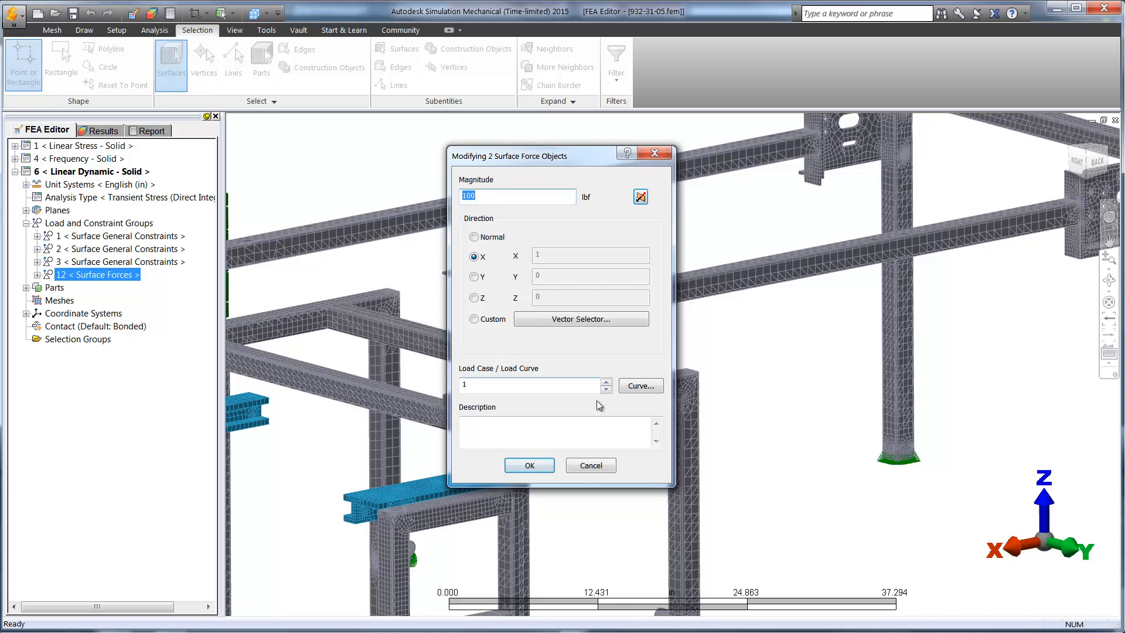
click(640, 386)
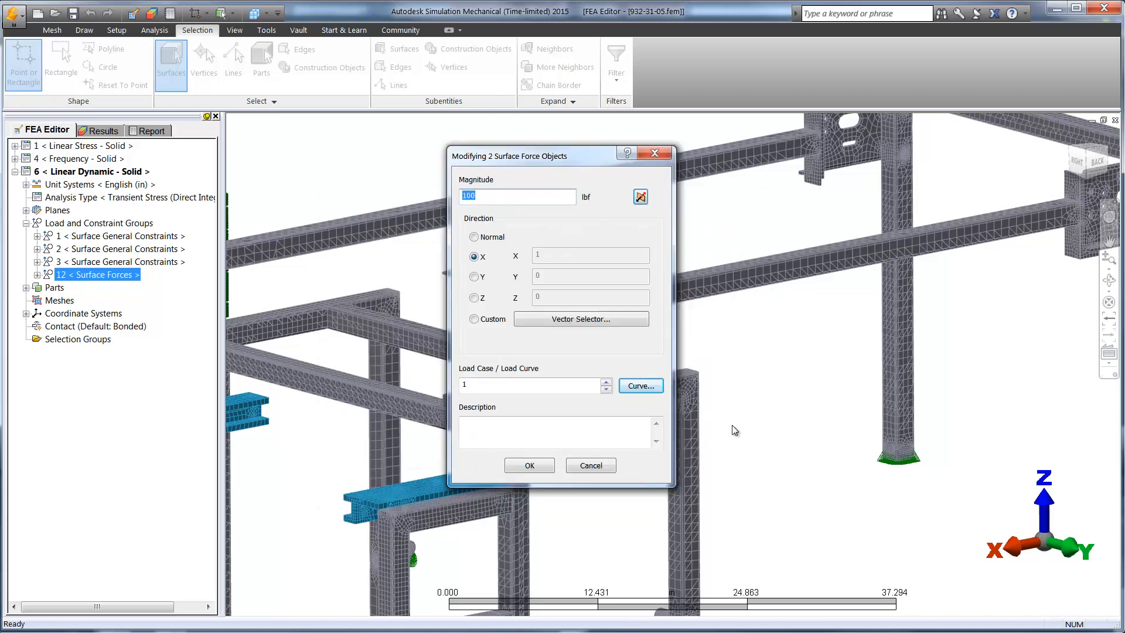
click(530, 464)
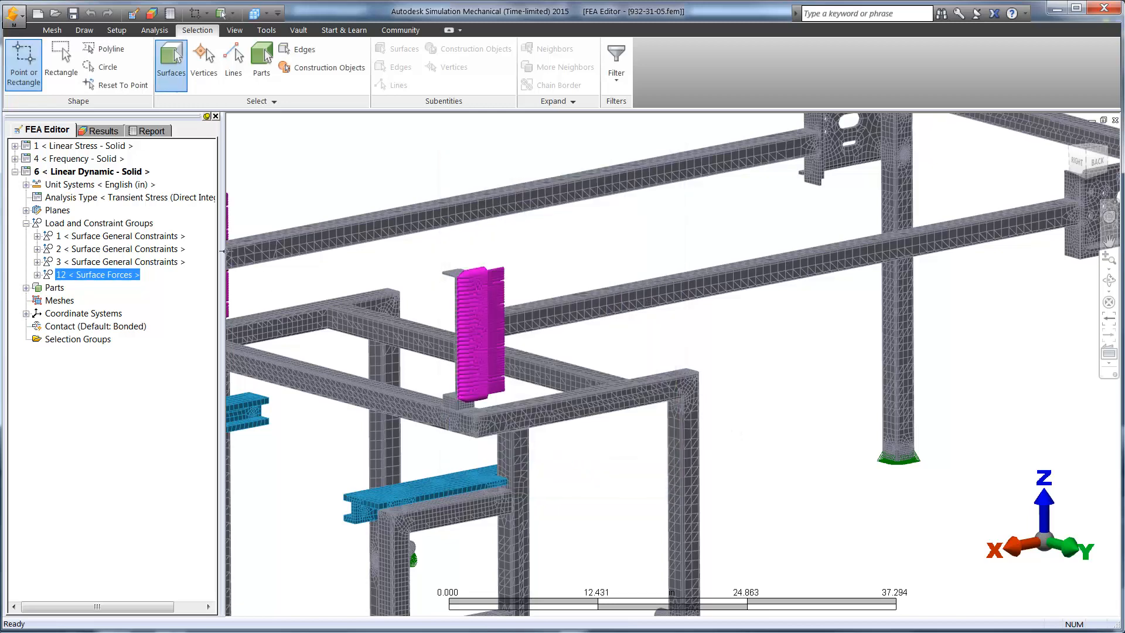
click(105, 130)
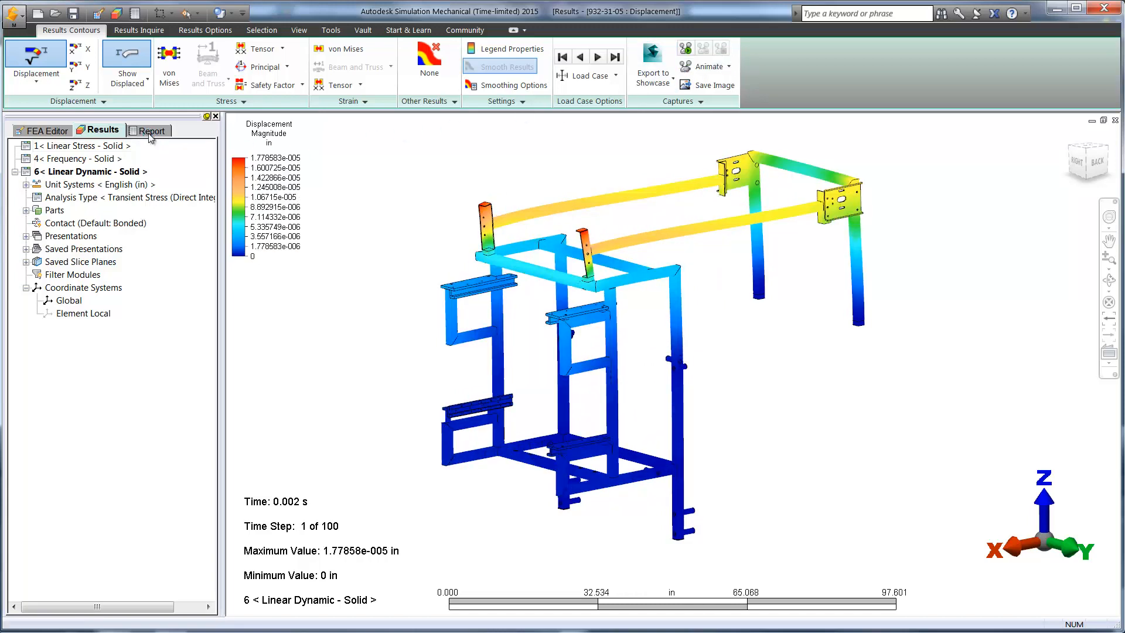
Step: Scroll through the report's material properties, constraint tables and result images
click(150, 130)
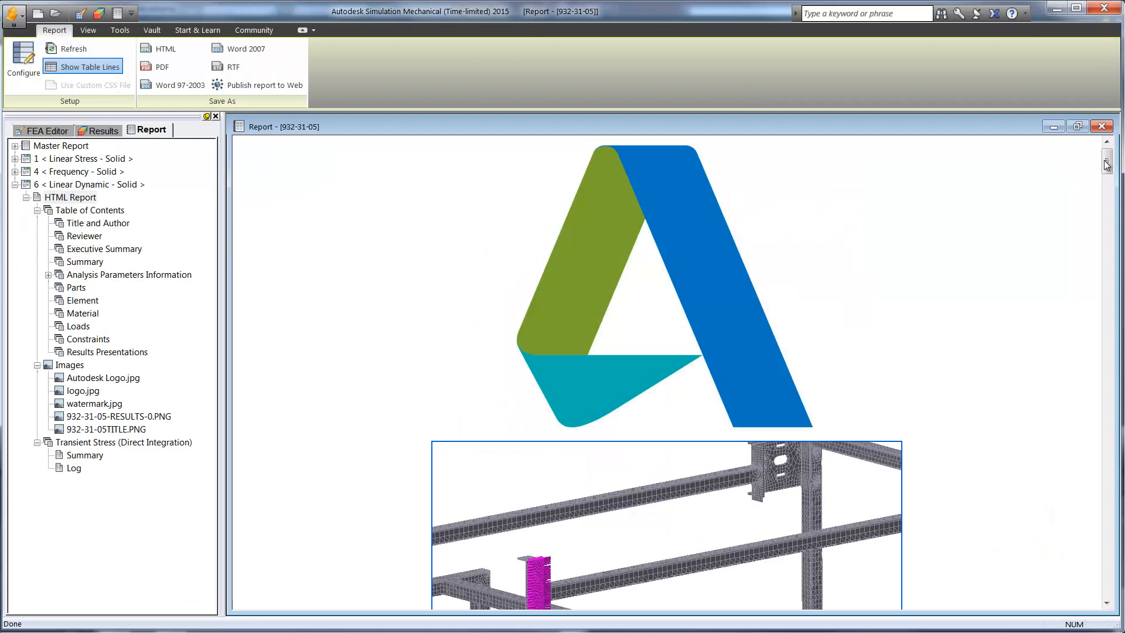
scroll(down, 3)
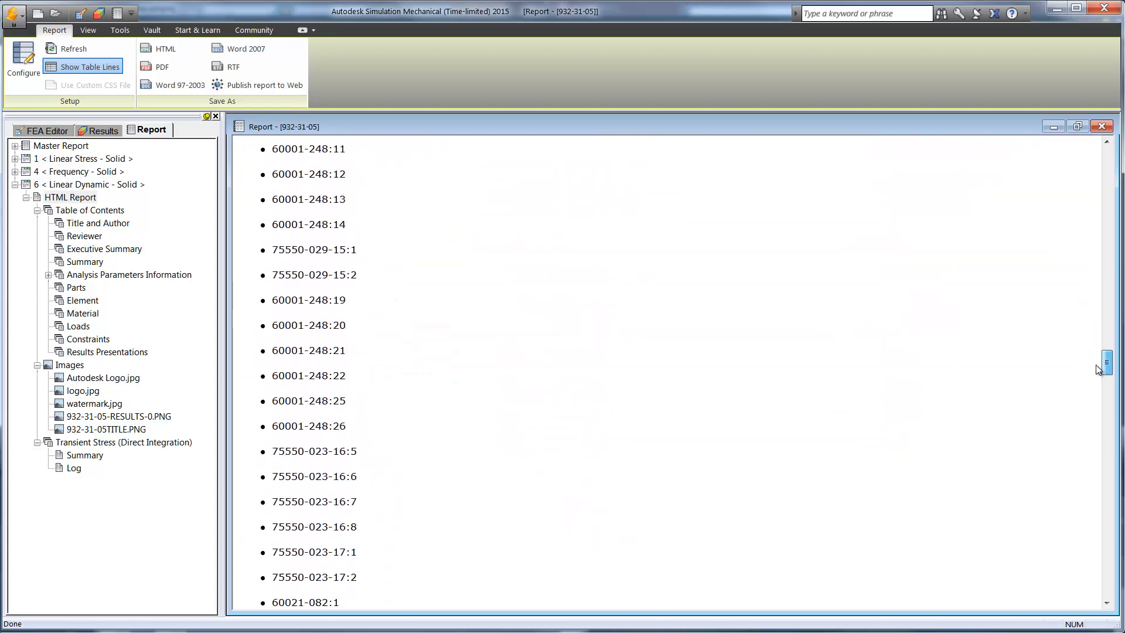
scroll(down, 3)
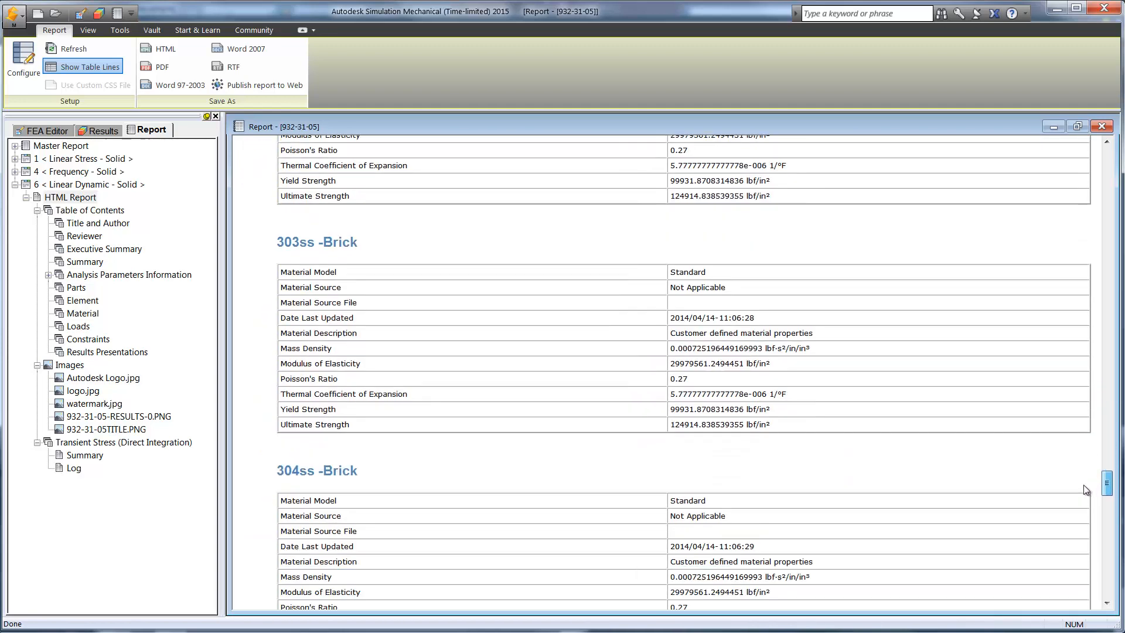
scroll(down, 3)
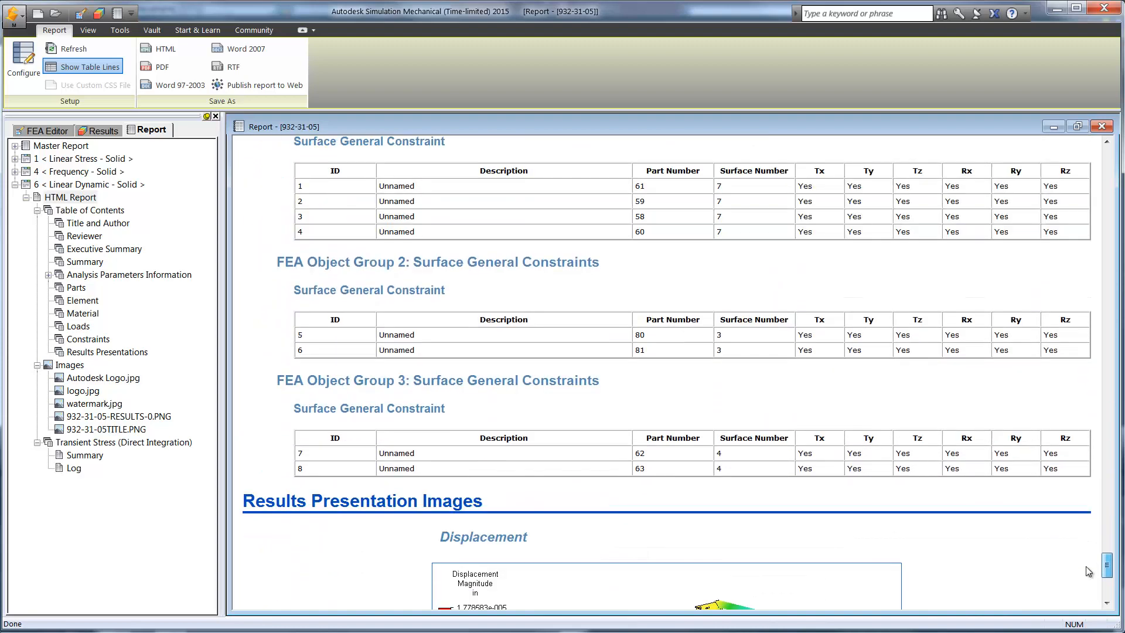